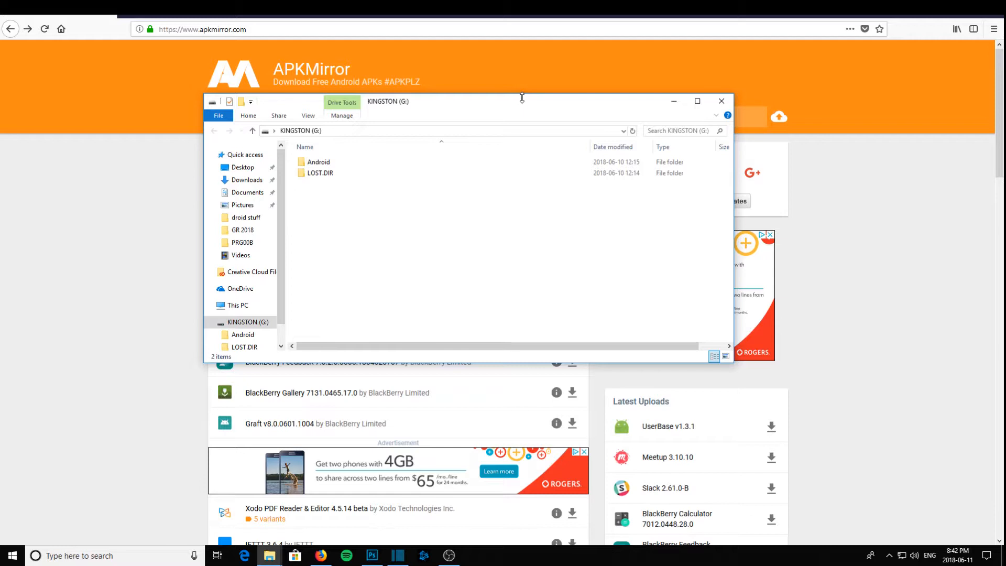
mouse_move(377, 237)
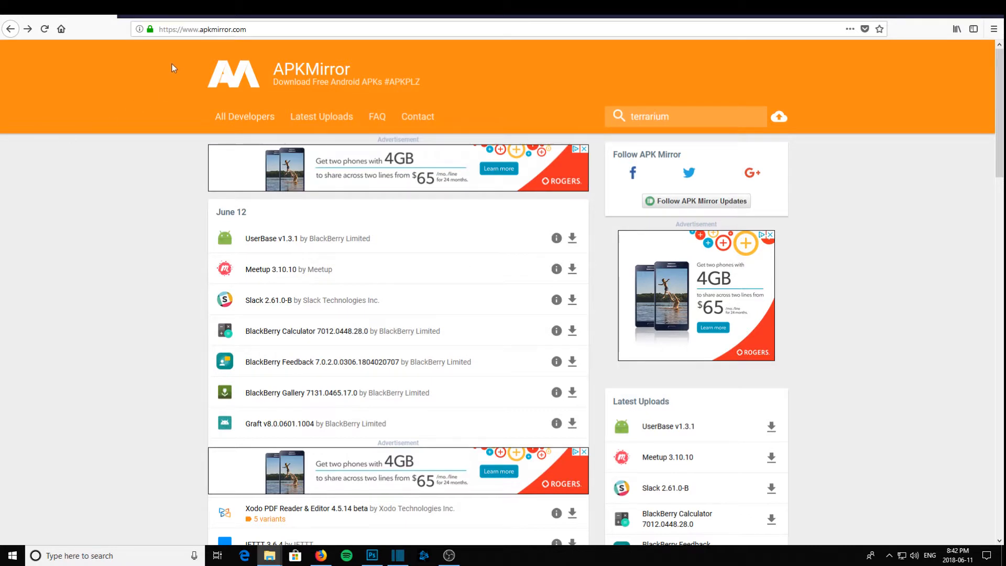
mouse_move(412, 136)
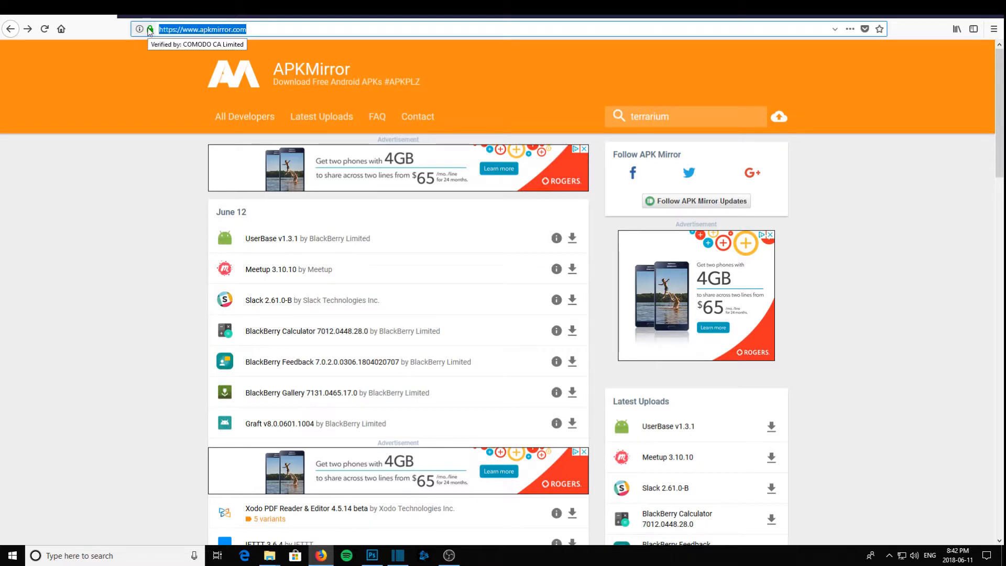
- Run the terrarium search and look over the Terrarium TV releases, 1.9.10 down to 1.9.1
left_click(484, 87)
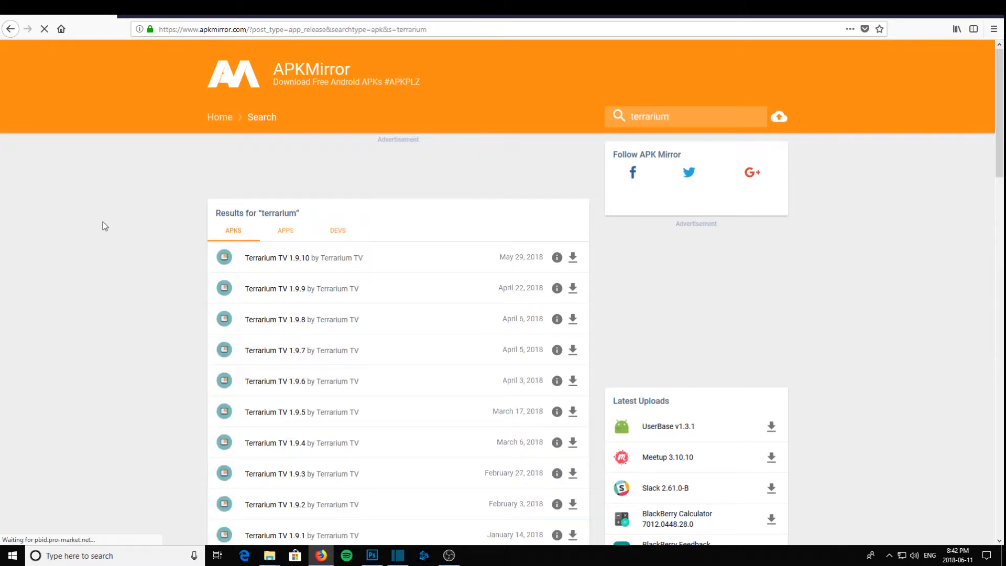
scroll("down", 3)
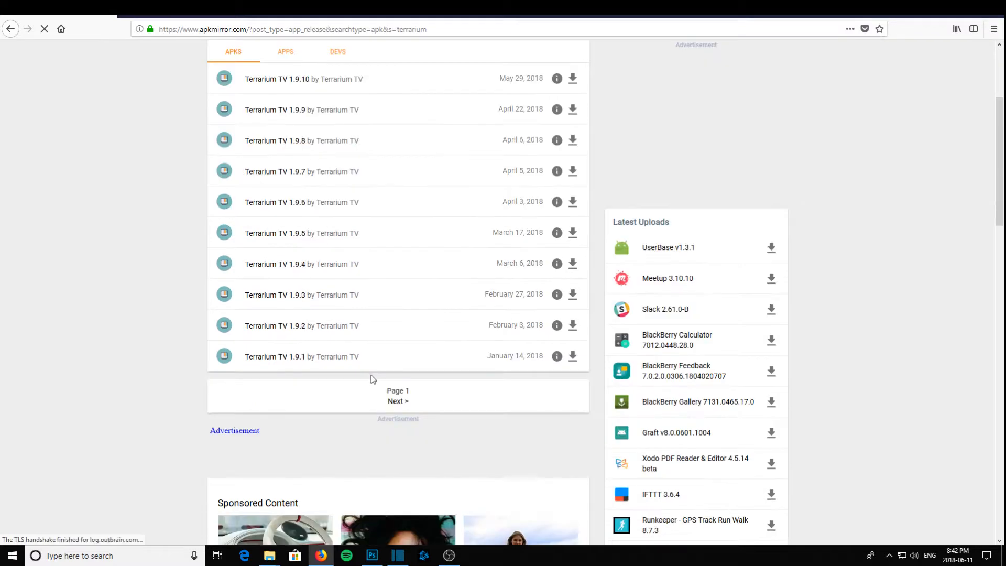
scroll("up", 3)
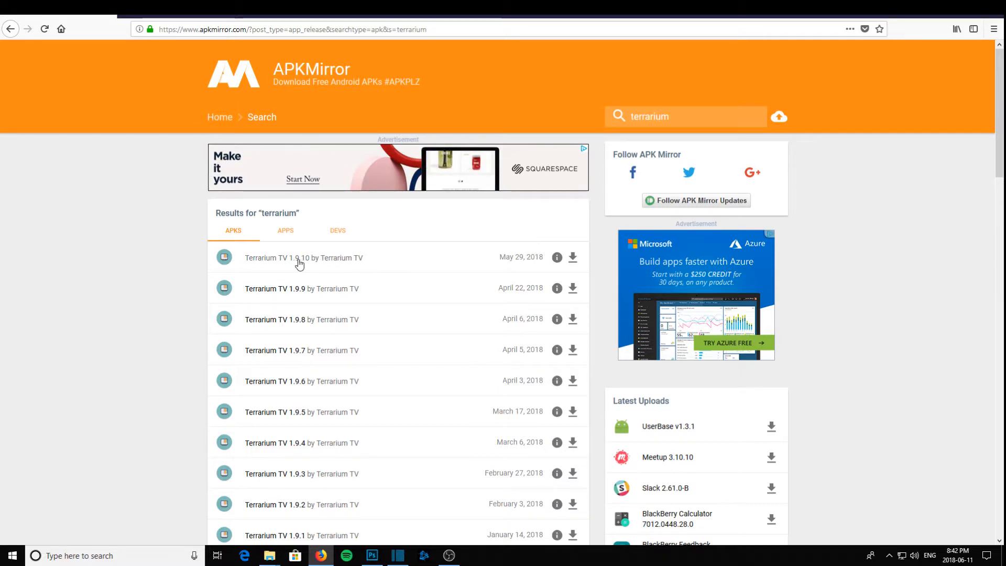
- Go to the Terrarium TV 1.9.10 release page and down to its Download section
left_click(276, 257)
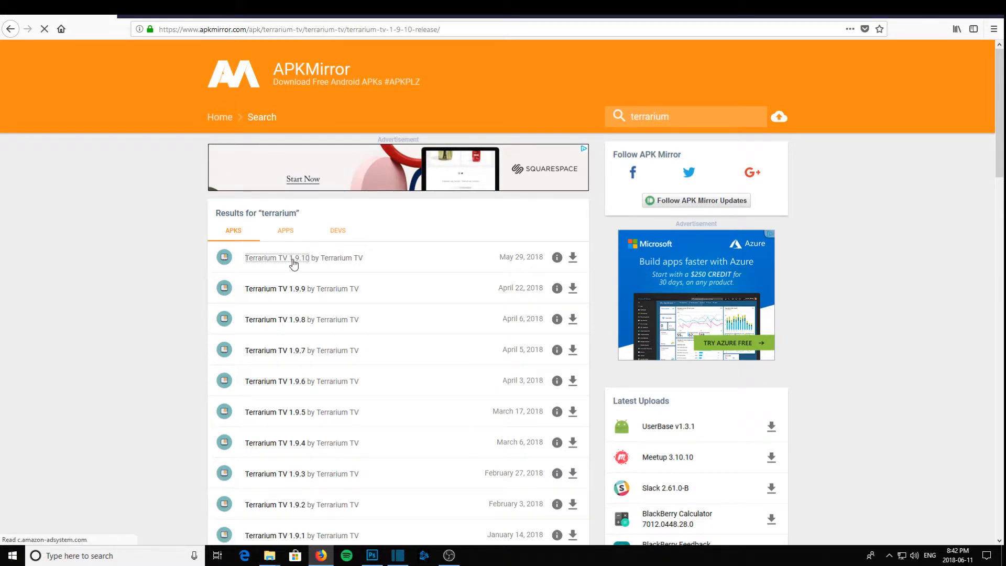
left_click(272, 257)
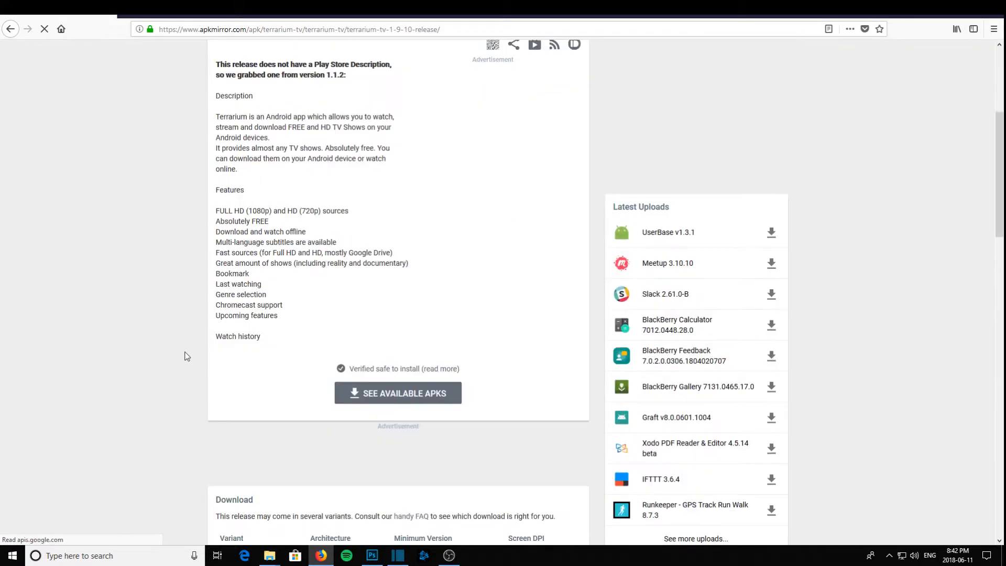
scroll("down", 3)
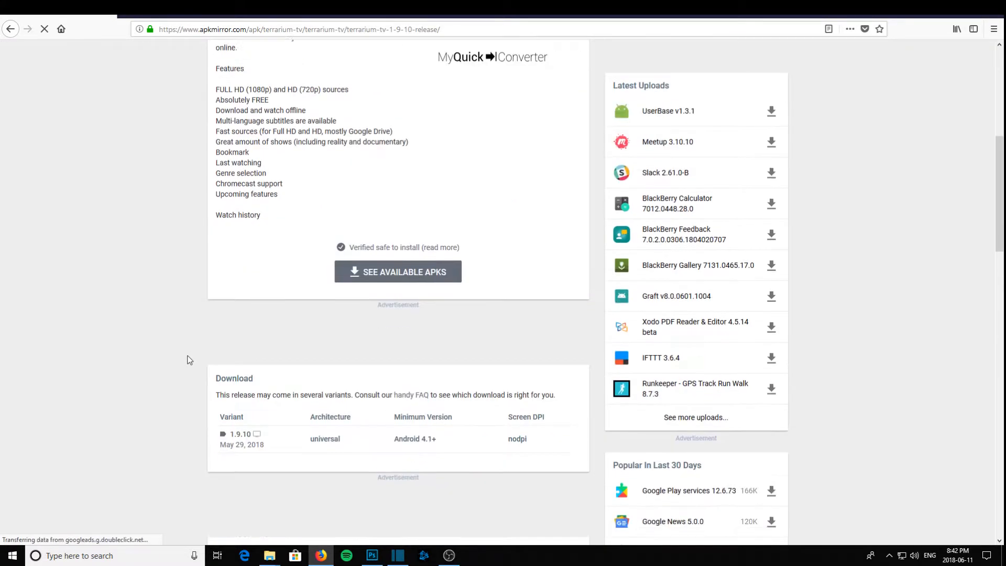
scroll("down", 3)
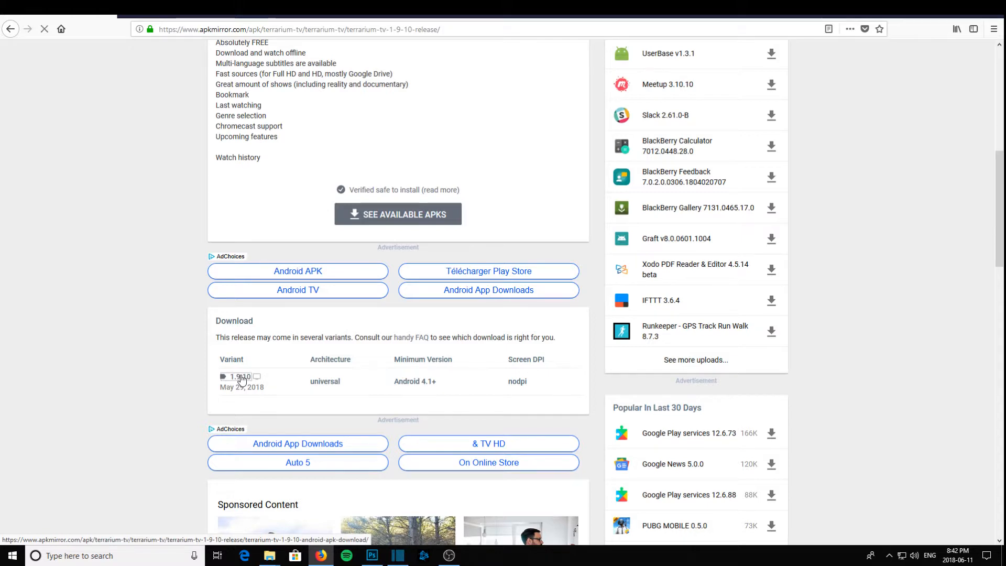
- Reach the 1.9.10 universal (Android 4.1+) variant's download page, 23.67 MB file
left_click(237, 377)
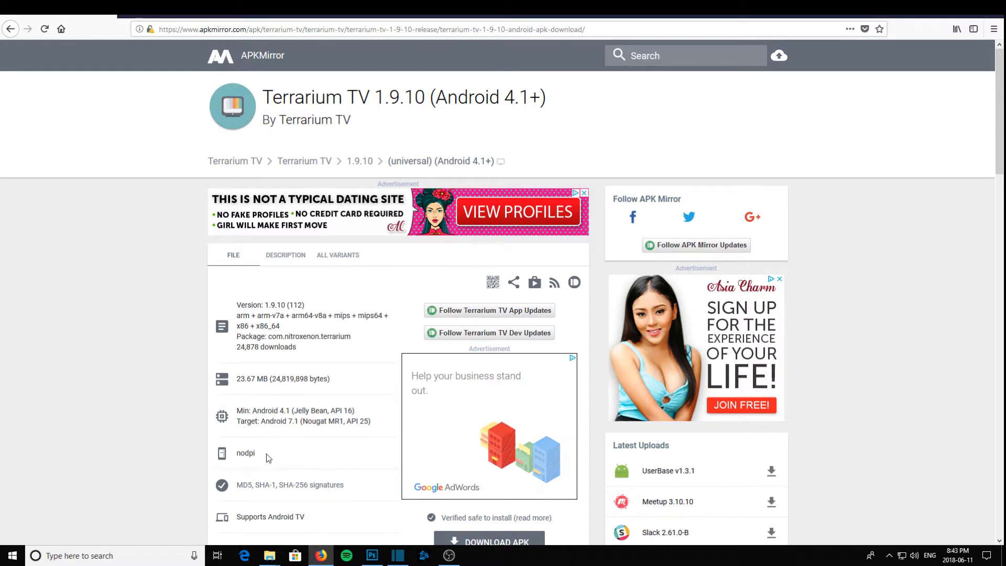
scroll("down", 3)
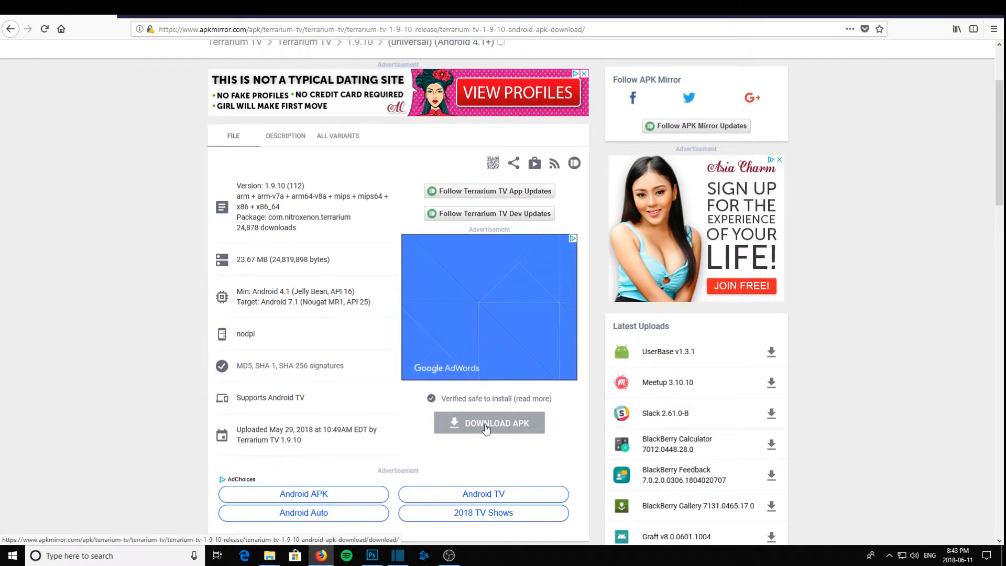
- Download the Terrarium TV 1.9.10 APK, saving the 23.7 MB file
left_click(489, 423)
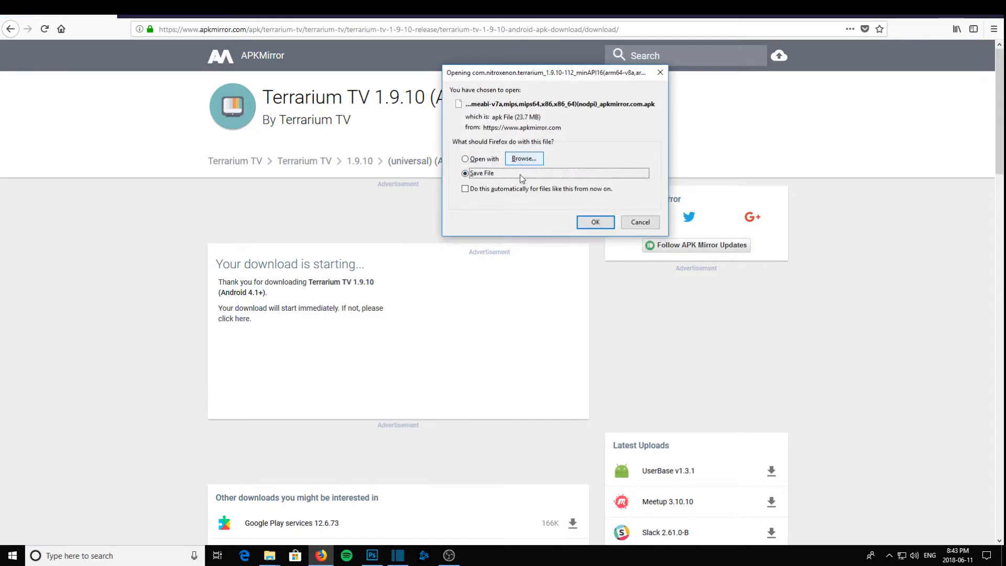
left_click(594, 222)
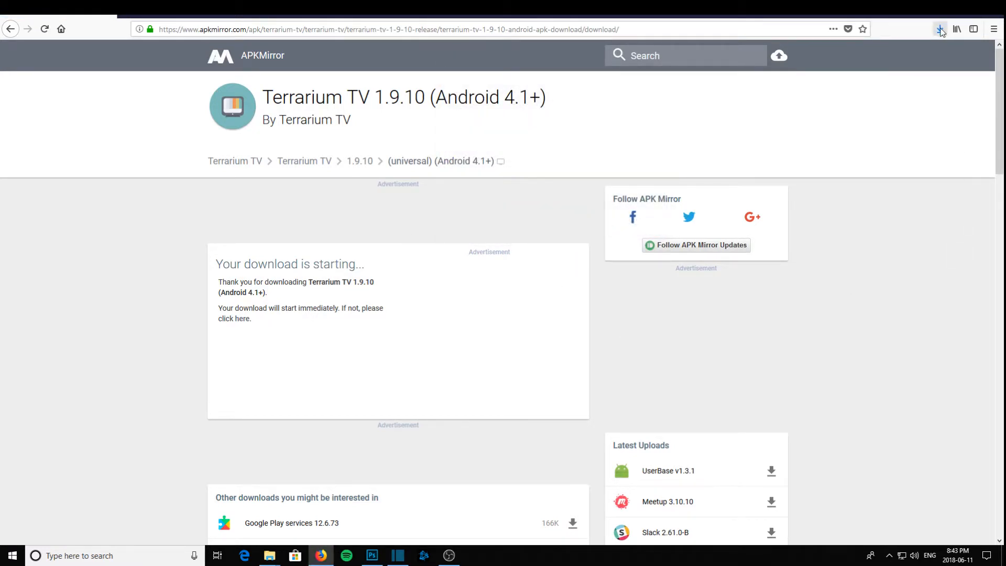
- From the Downloads panel, show the folder containing the downloaded APK
left_click(940, 29)
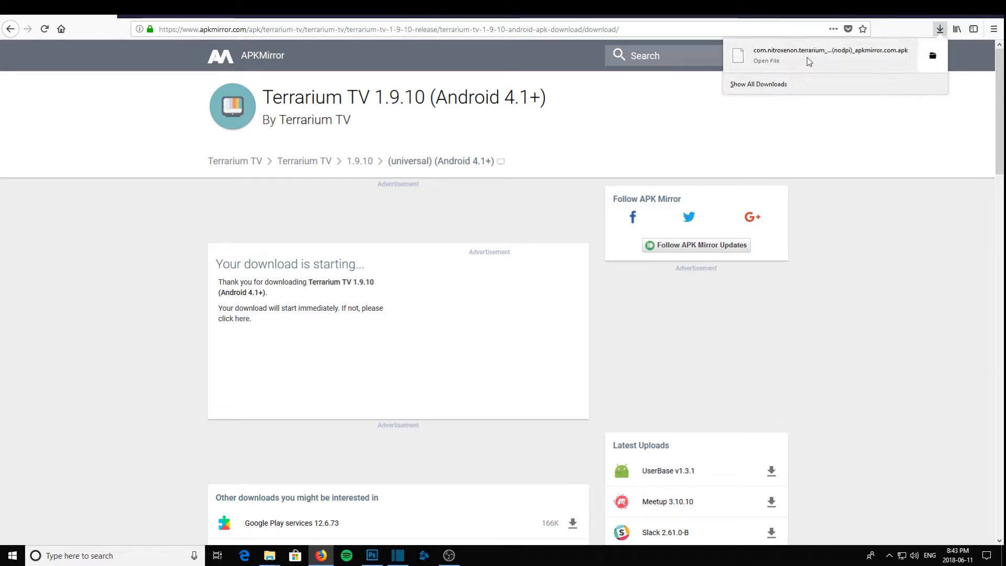
right_click(828, 56)
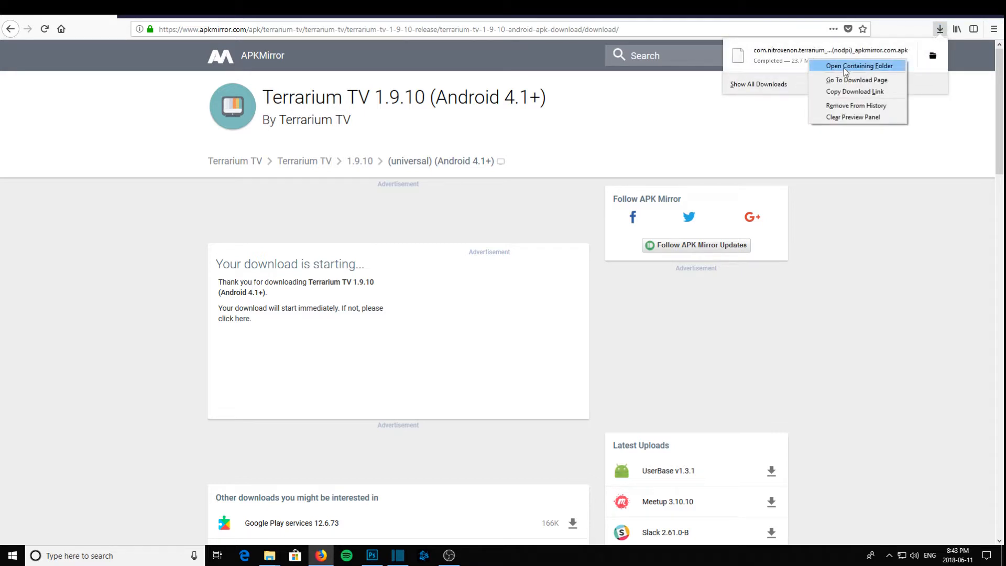
left_click(858, 65)
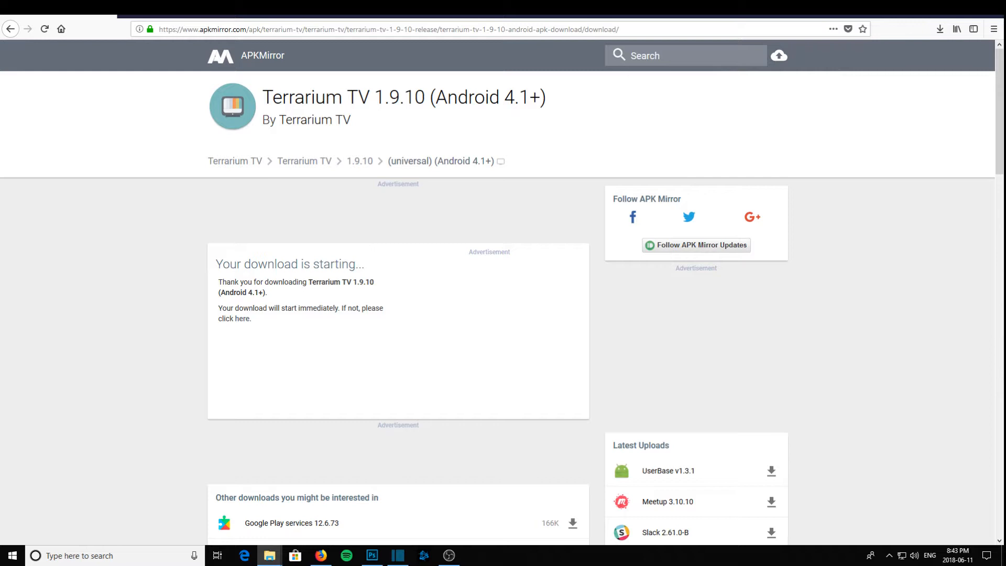
- Copy the Terrarium TV APK from Downloads onto the KINGSTON (G:) drive
left_click(269, 555)
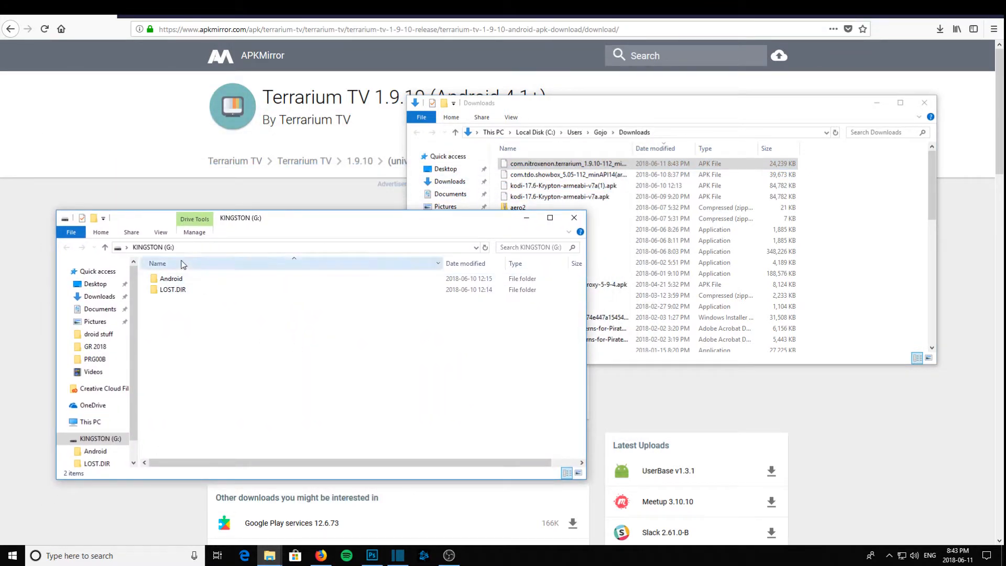
left_click(565, 163)
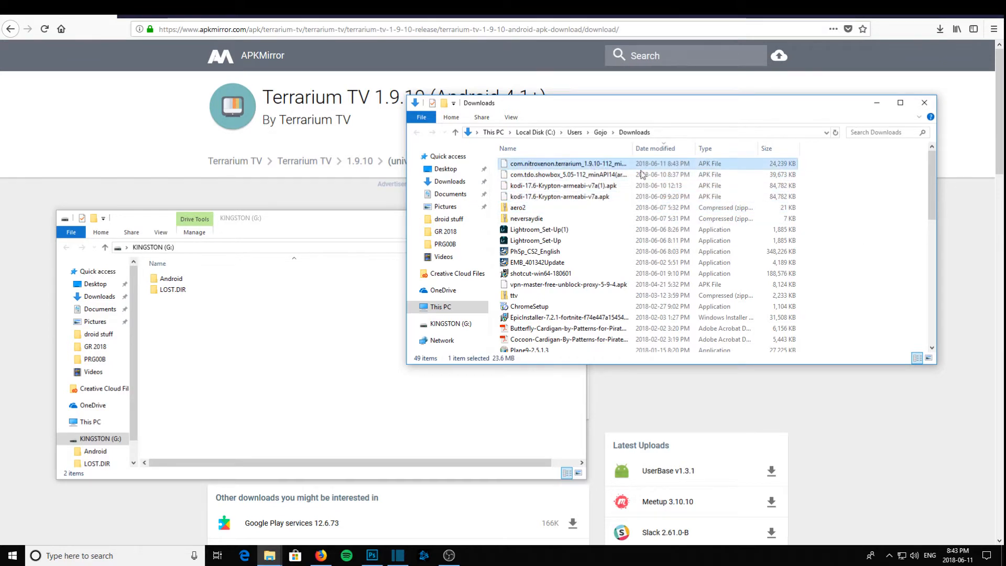
left_click_drag(567, 163, 308, 333)
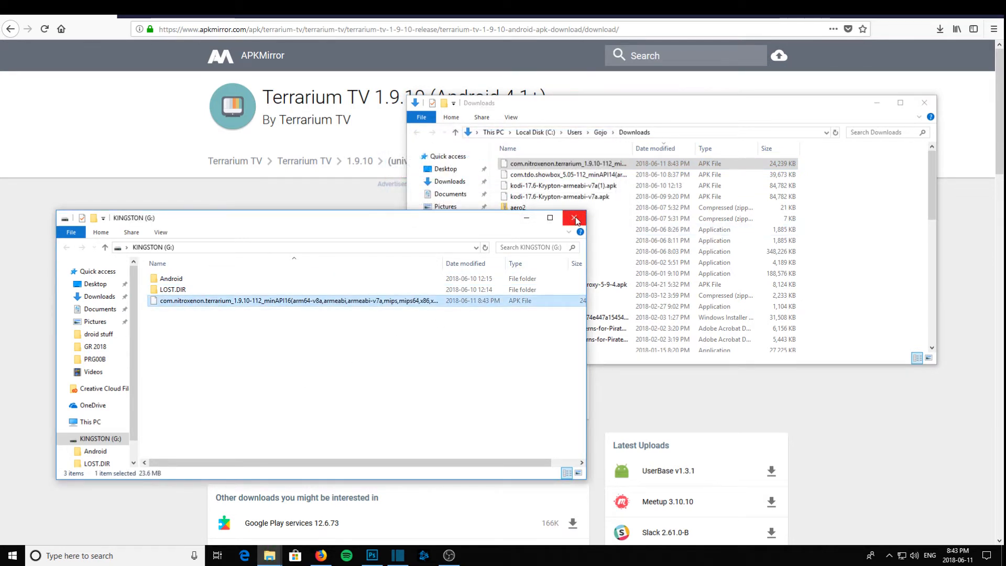
- Close the KINGSTON window and safely eject the DataTraveler 2.0 stick
left_click(574, 218)
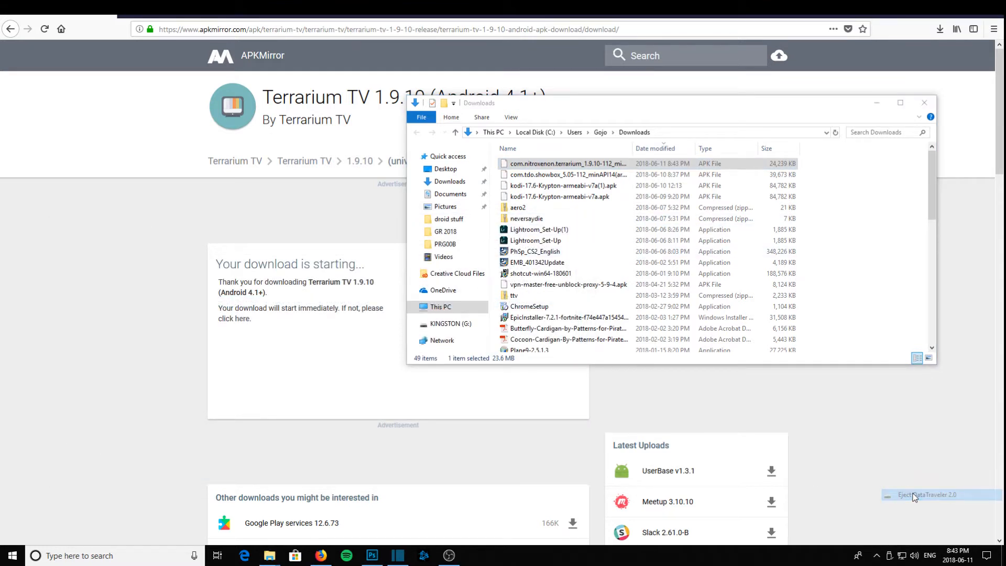
left_click(930, 494)
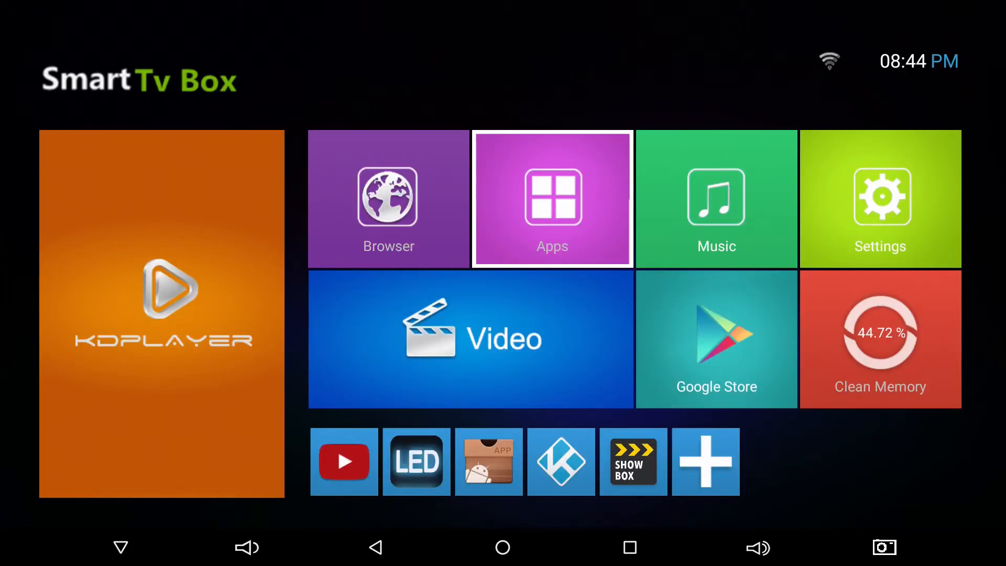
- Go into Apps on the Smart TV Box home screen to reach AppInstaller
left_click(551, 198)
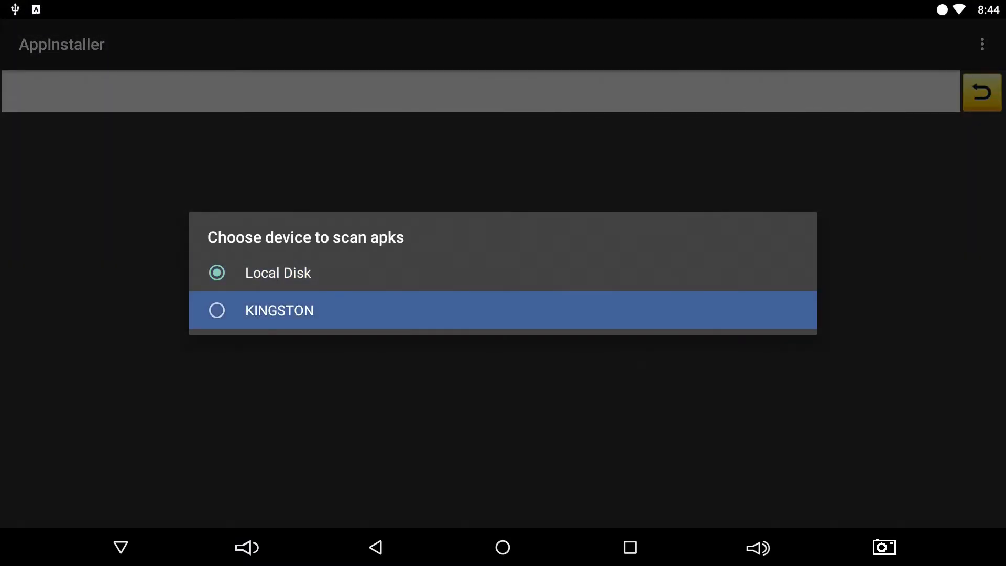
- Scan KINGSTON for APKs, install Terrarium TV from it and launch it
left_click(278, 311)
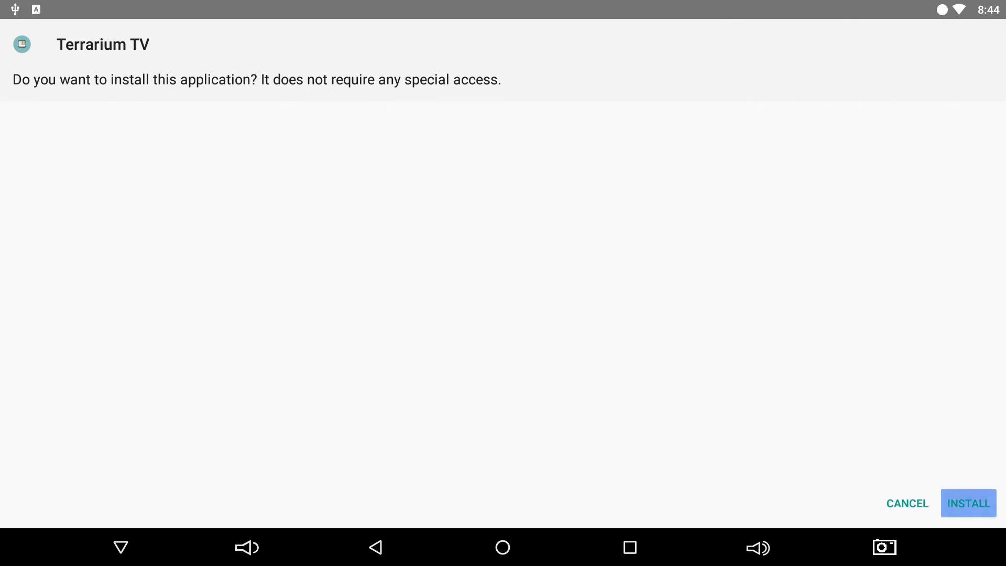
left_click(968, 503)
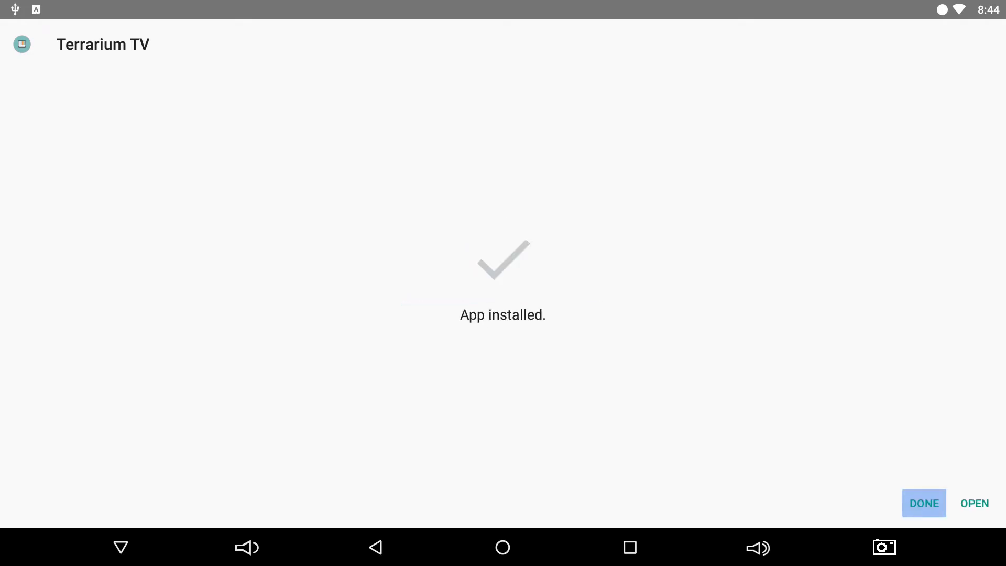
left_click(923, 503)
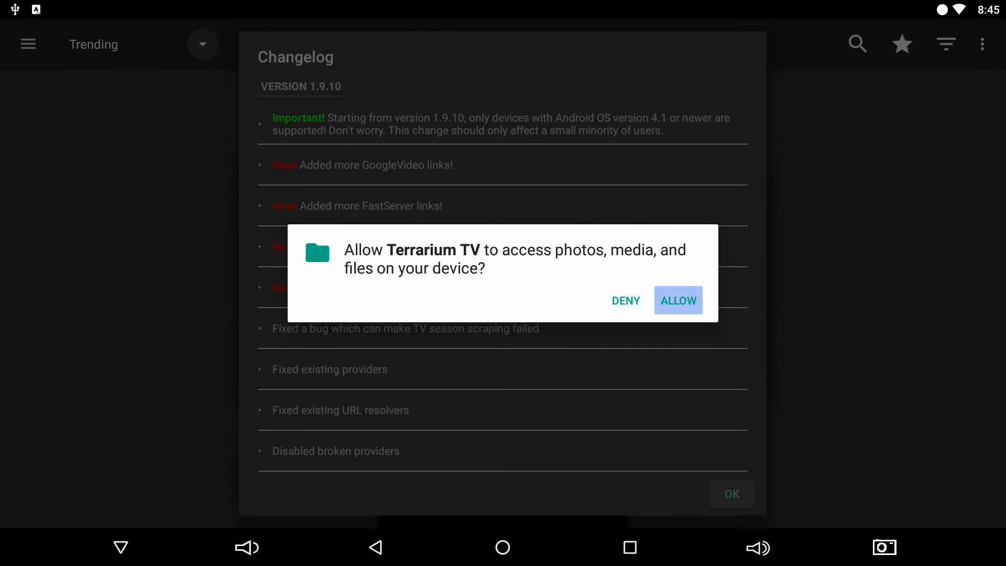
- Allow file access, OK the changelog and accept the disclaimer to reach Trending shows
left_click(677, 300)
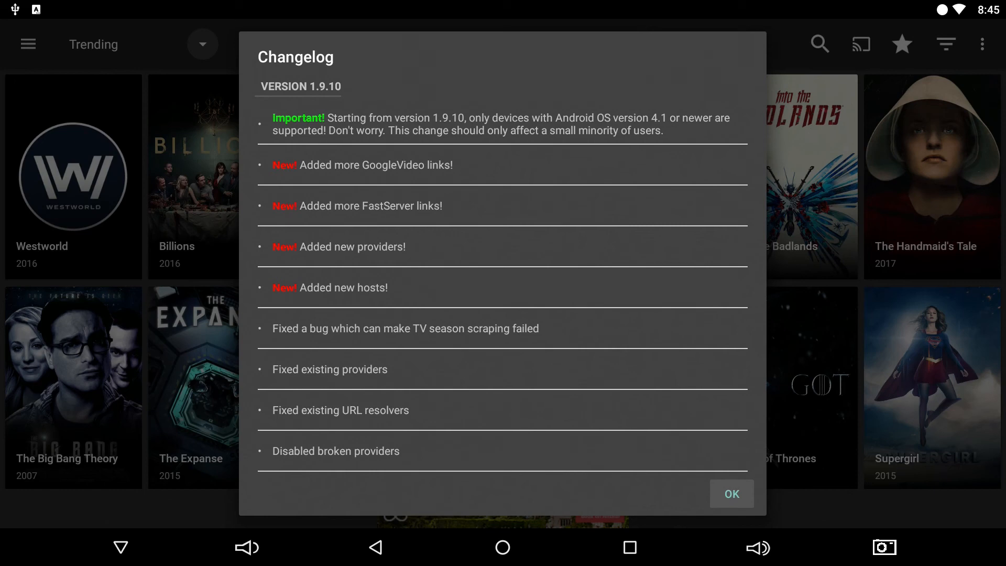
left_click(731, 494)
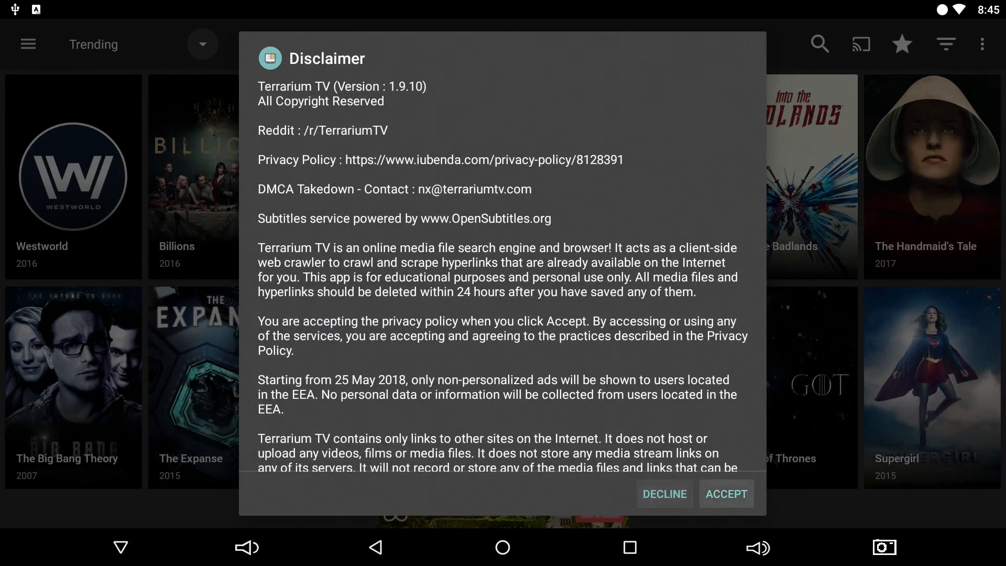
left_click(726, 494)
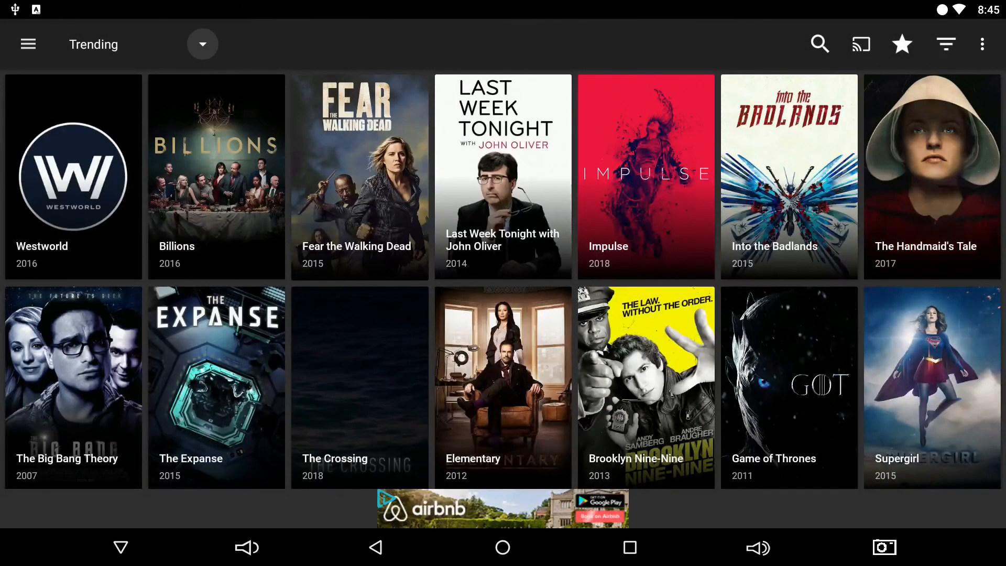